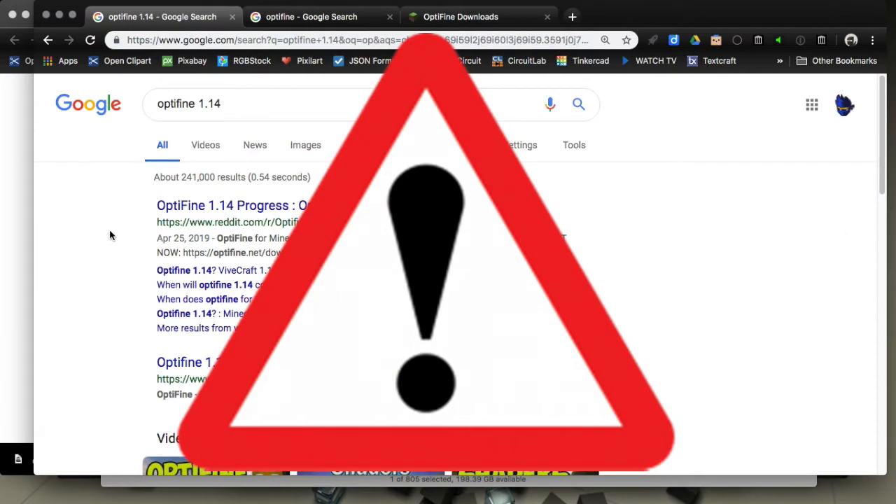
mouse_move(138, 144)
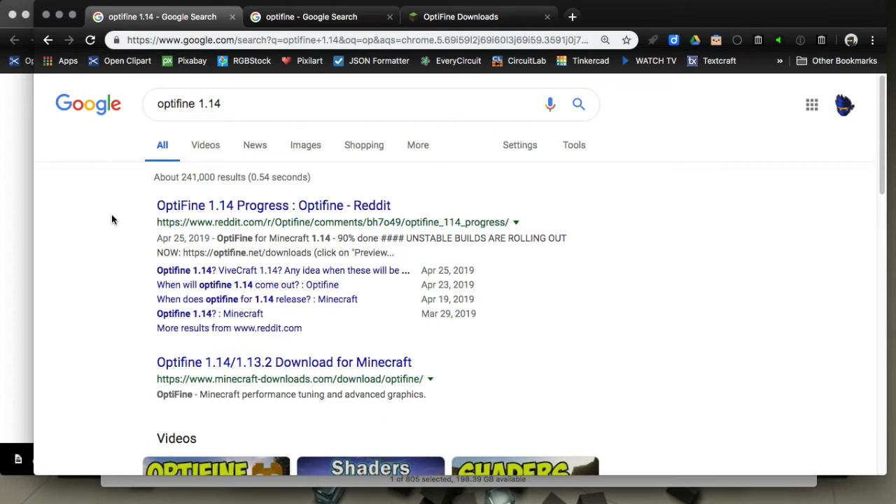
mouse_move(402, 27)
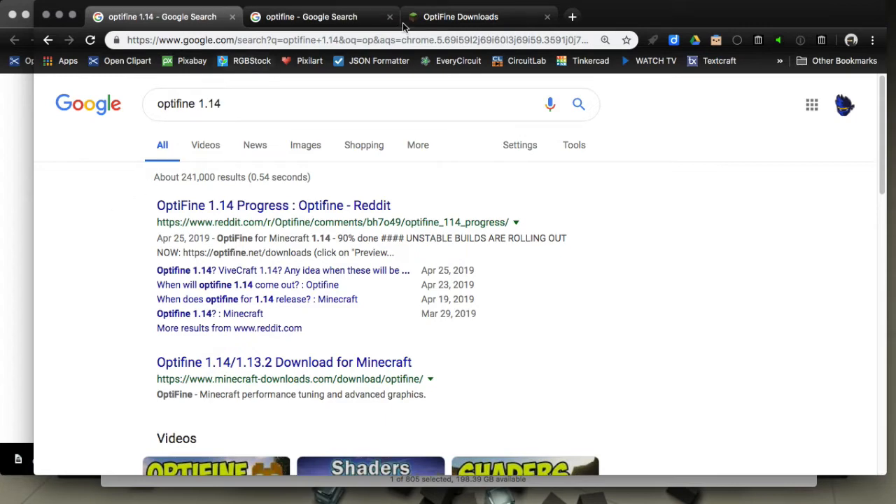
- Flip between the optifine 1.14 results and optifine.net downloads tabs, ending on optifine.net/downloads
left_click(460, 16)
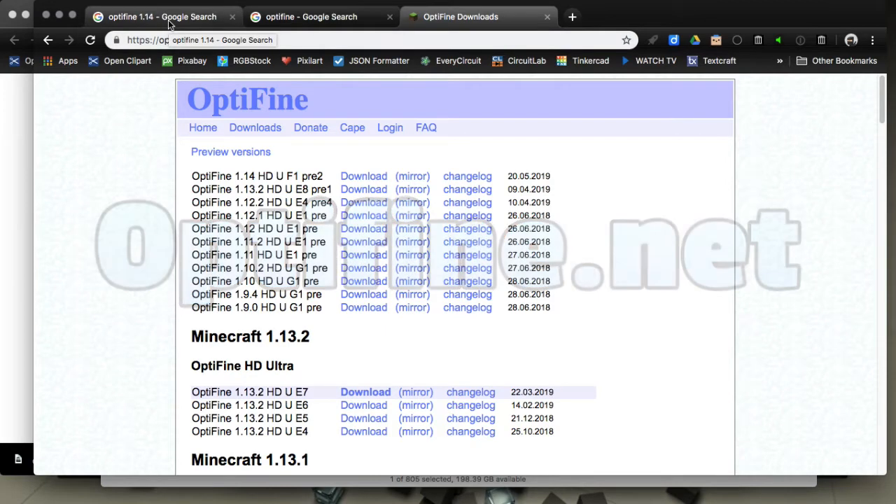
left_click(163, 16)
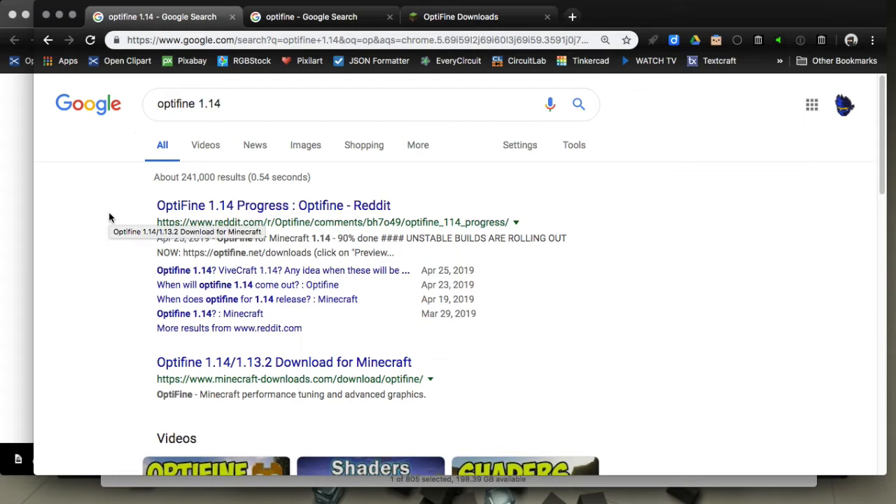
mouse_move(95, 291)
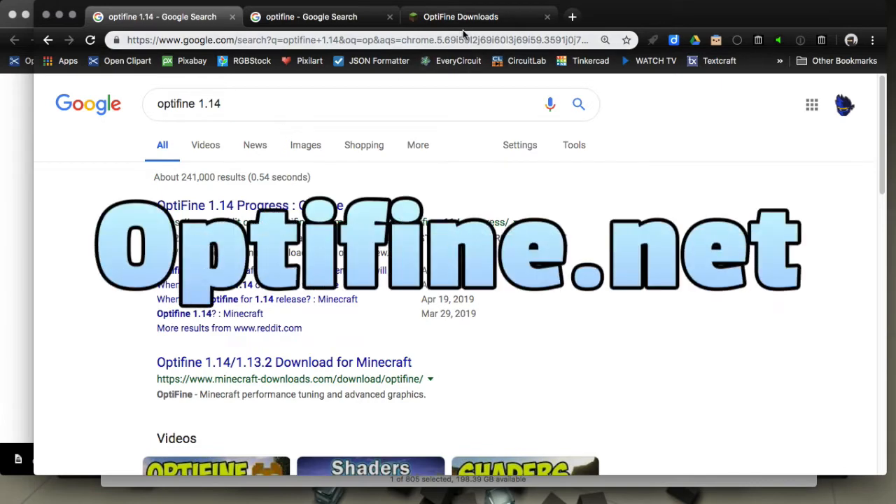
left_click(460, 16)
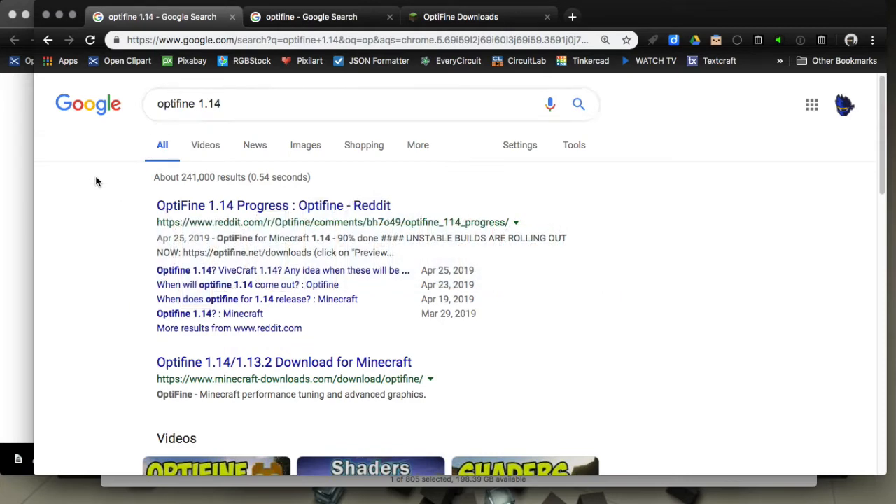
scroll("down", 3)
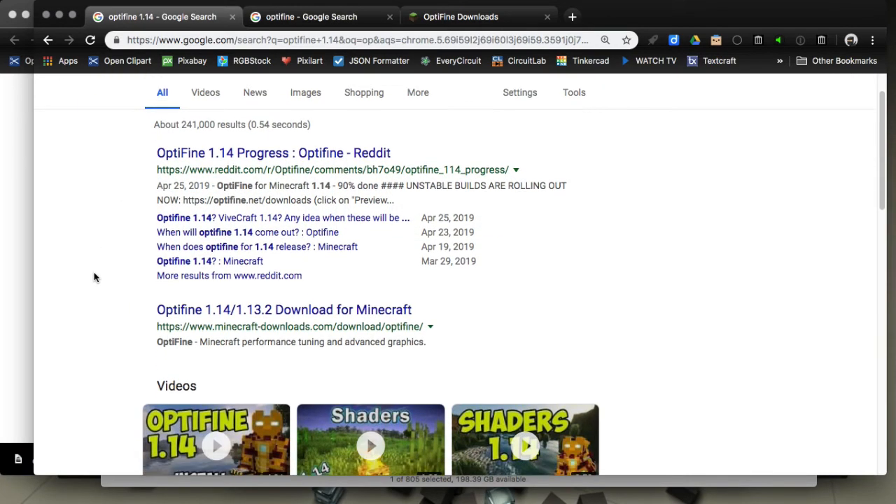
scroll("down", 3)
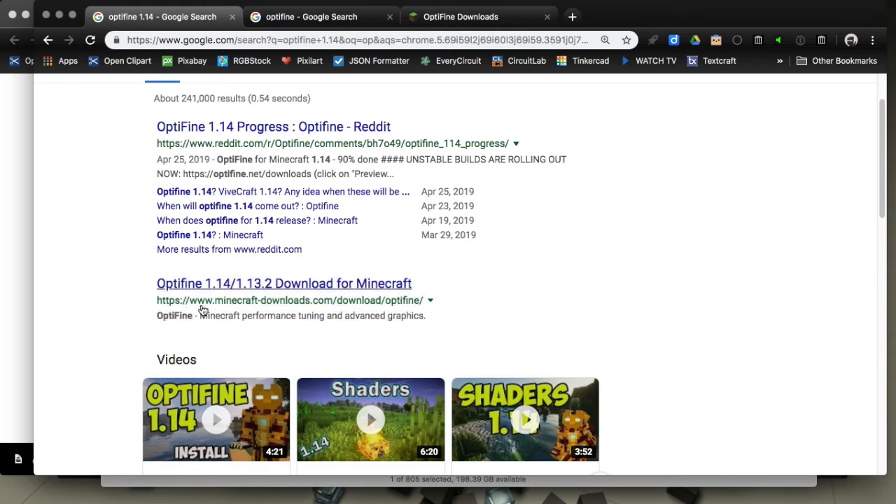
mouse_move(276, 310)
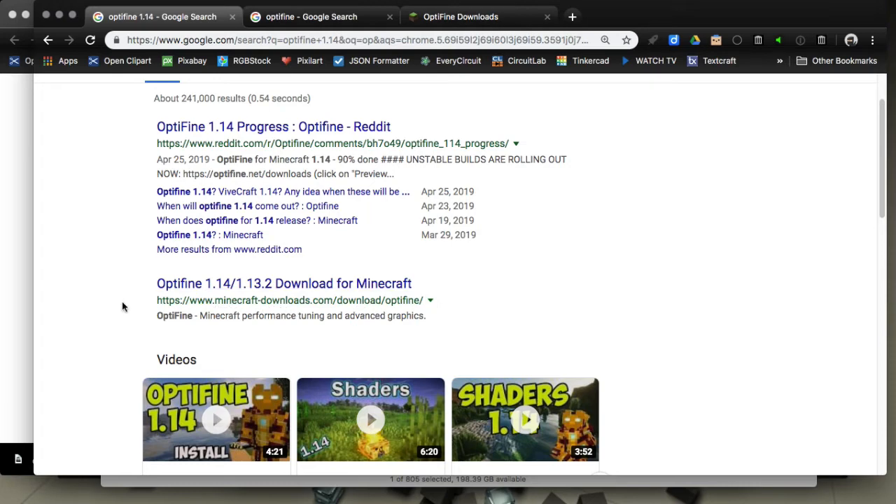
mouse_move(75, 230)
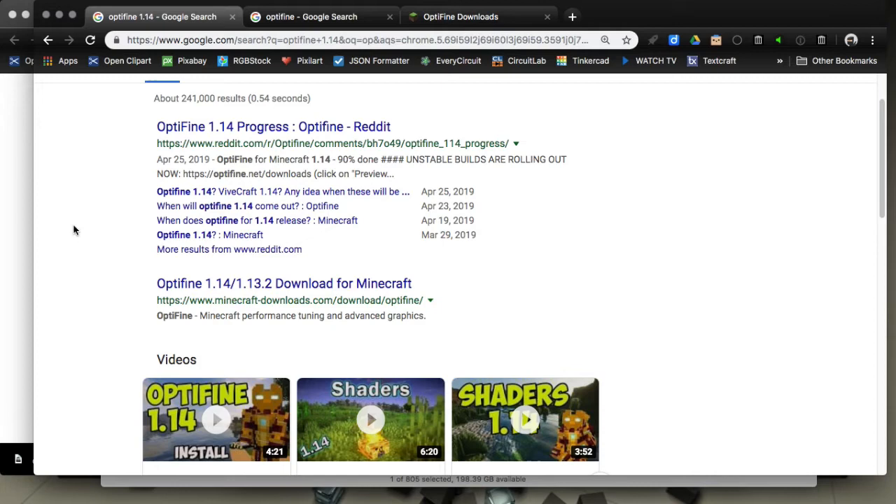
left_click(284, 284)
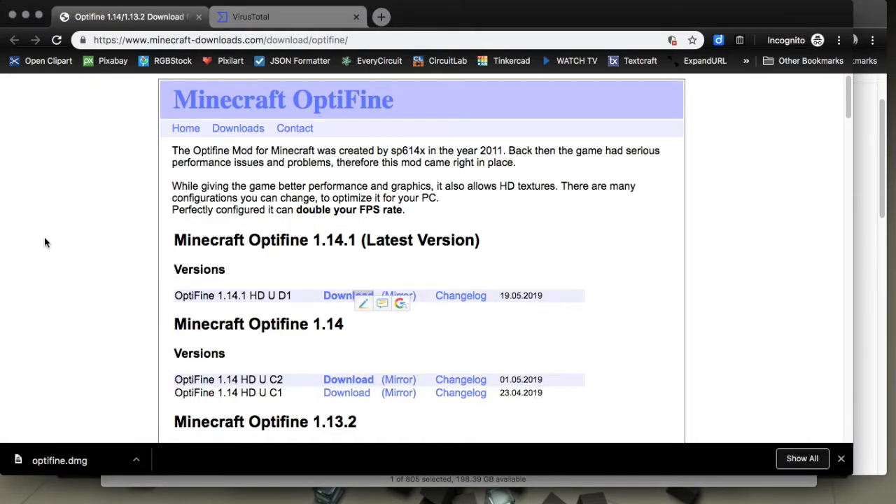
mouse_move(105, 245)
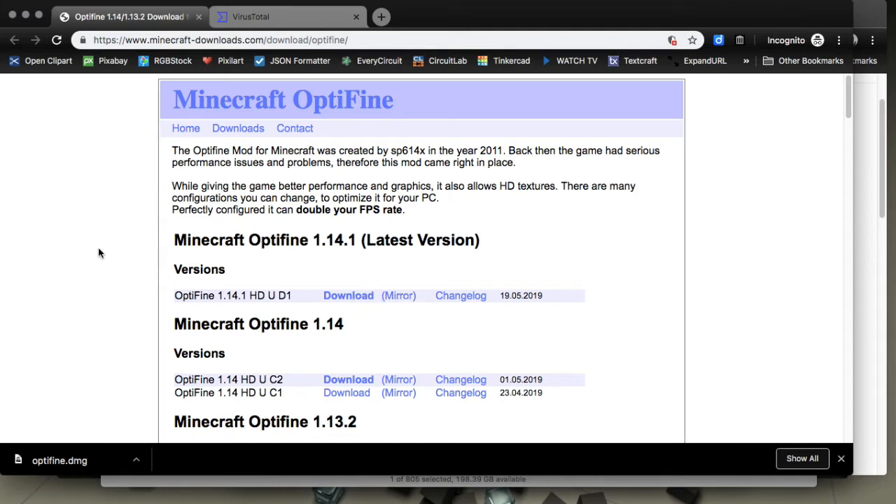
mouse_move(191, 237)
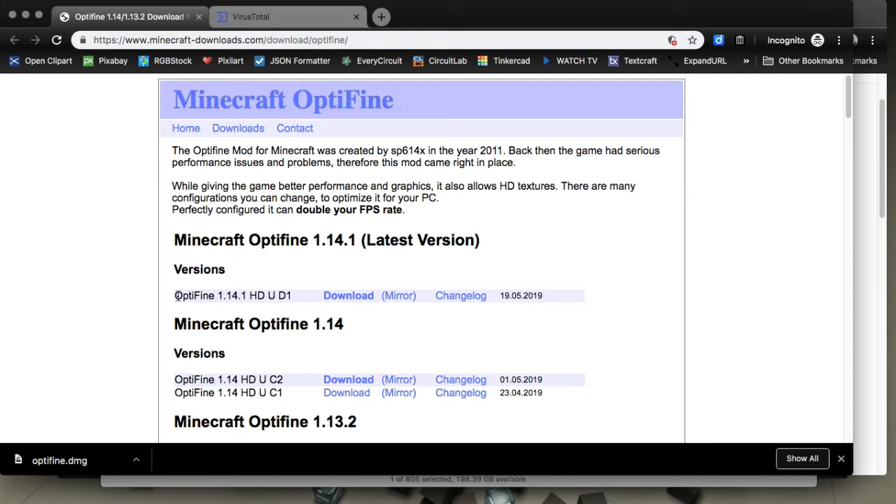
mouse_move(256, 295)
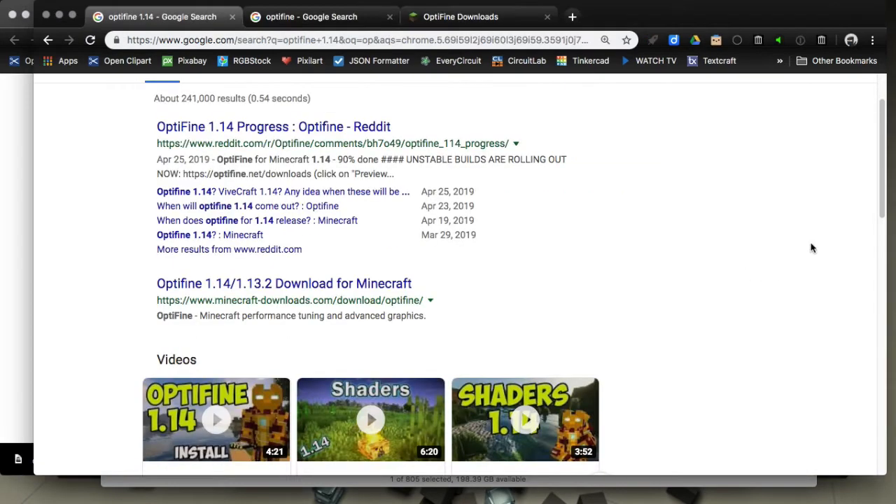
left_click(460, 16)
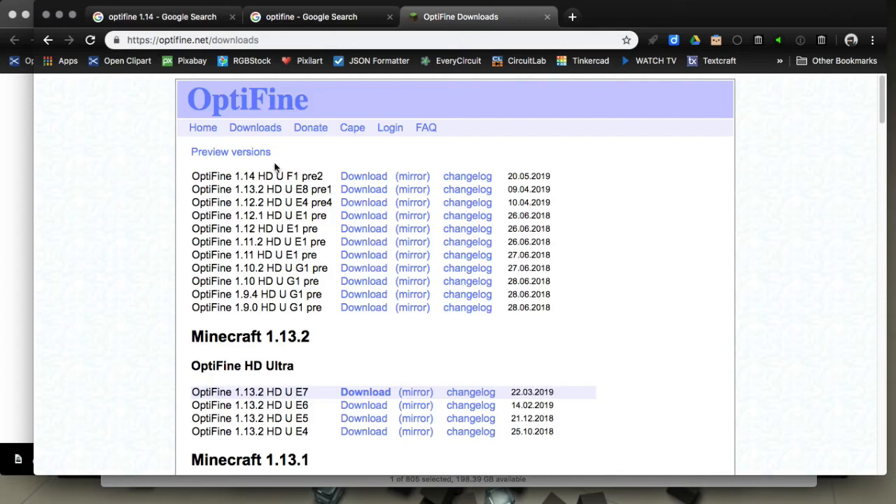
mouse_move(245, 186)
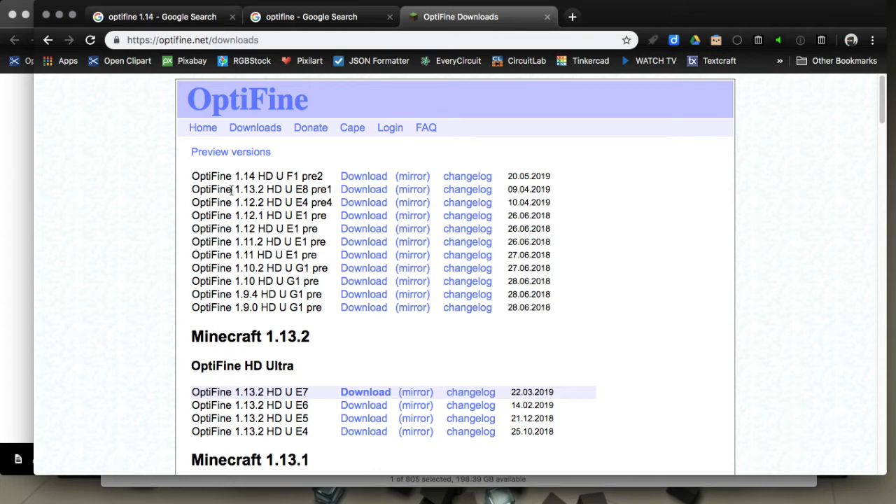
mouse_move(283, 176)
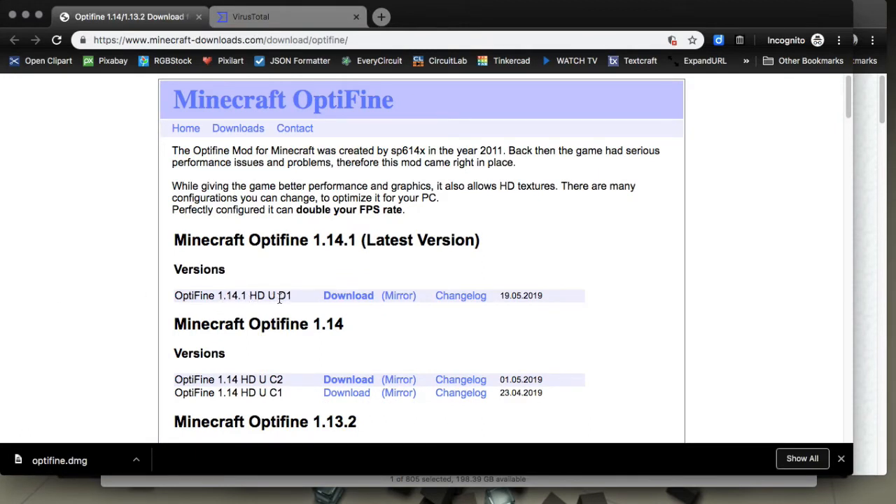
mouse_move(245, 361)
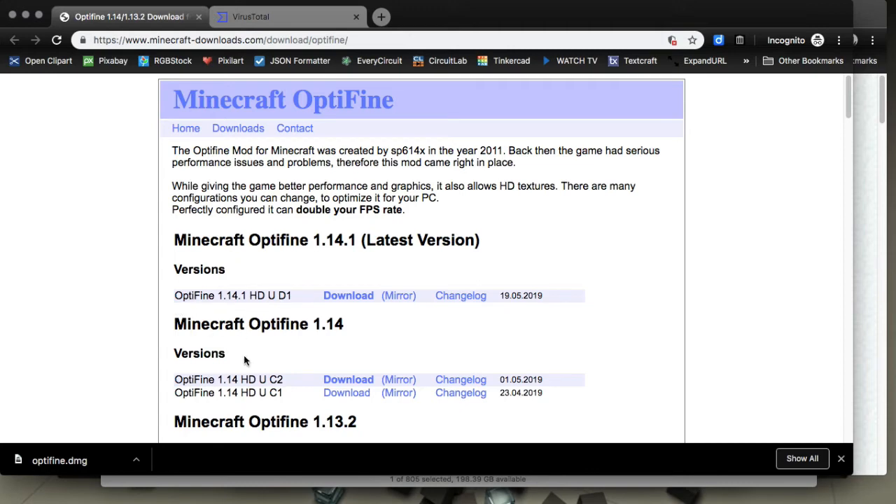
mouse_move(125, 323)
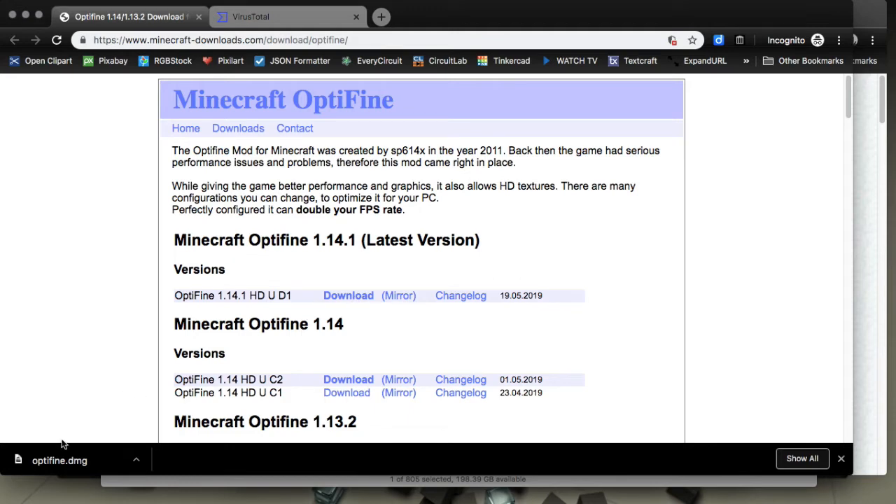
mouse_move(161, 446)
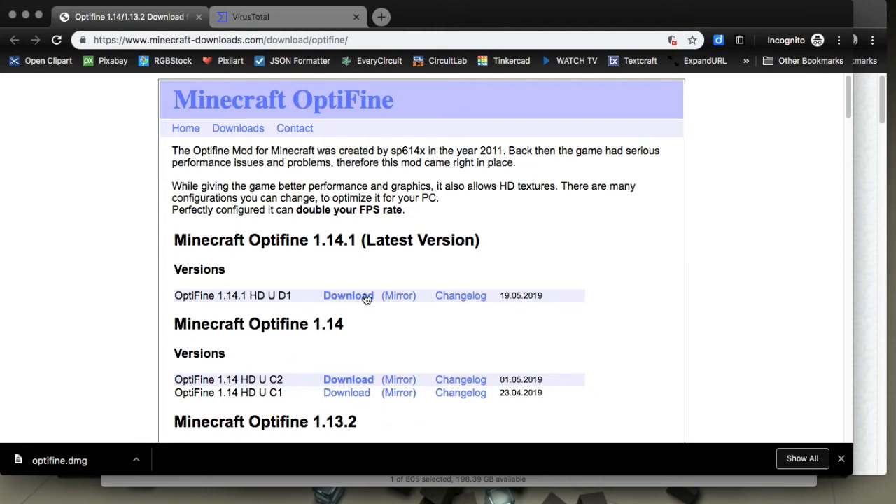
mouse_move(352, 303)
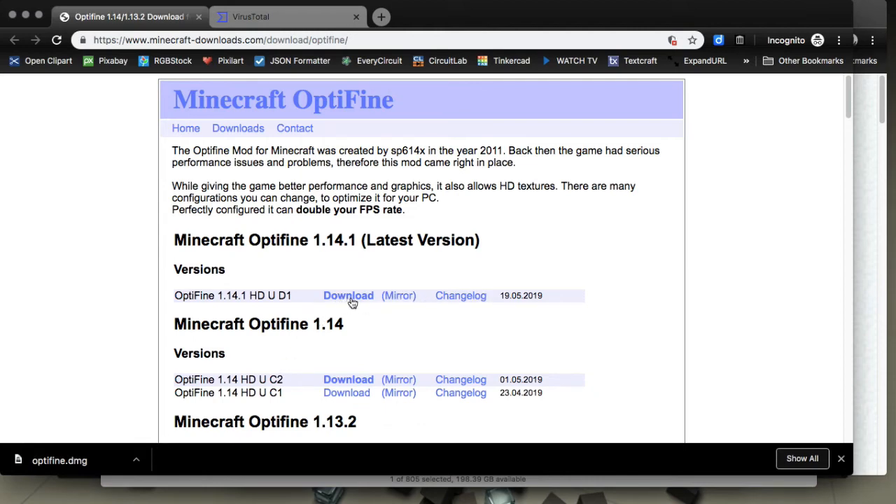
mouse_move(155, 337)
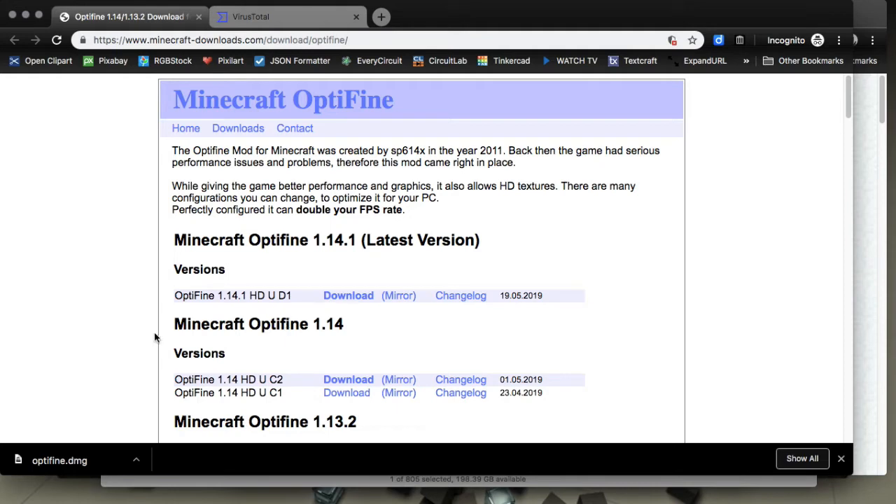
mouse_move(329, 311)
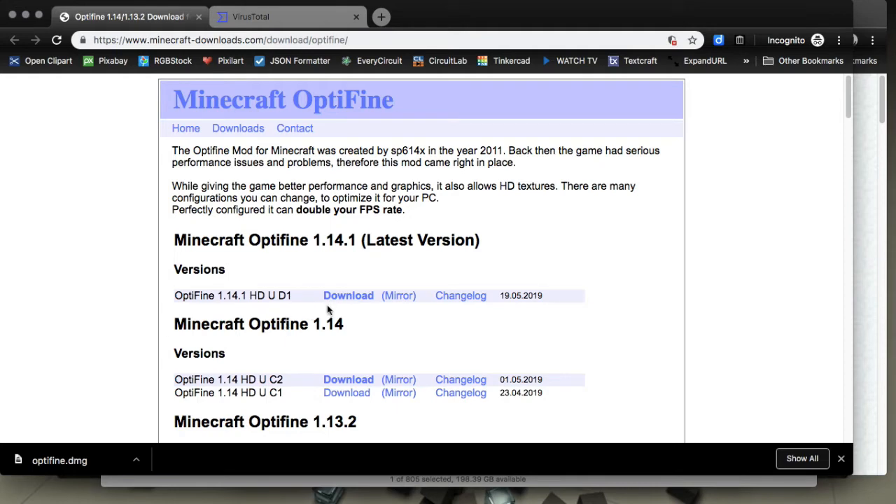
mouse_move(81, 379)
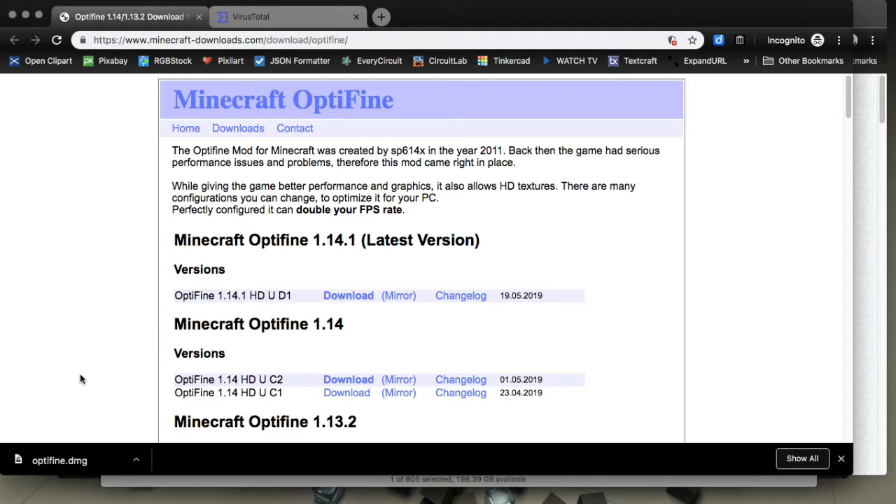
mouse_move(70, 353)
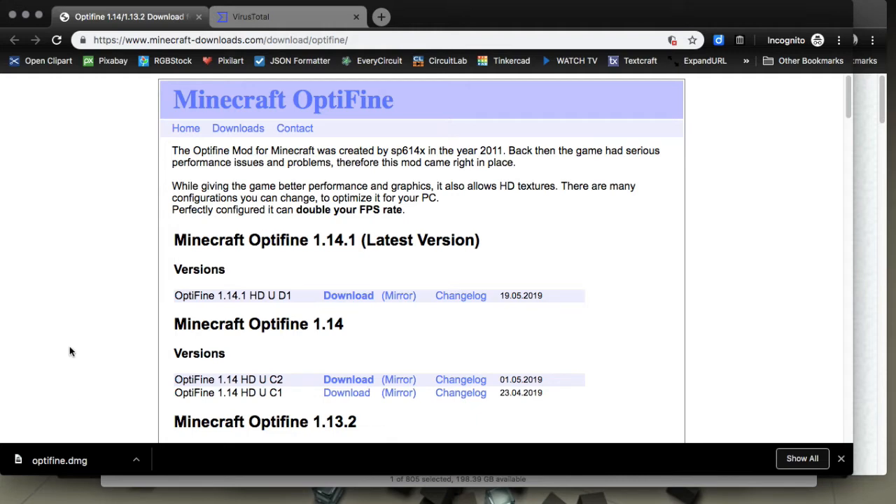
mouse_move(353, 300)
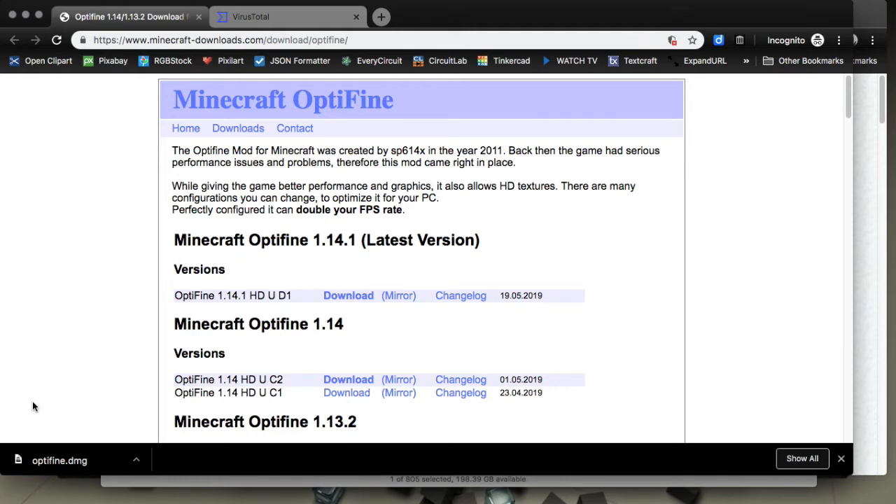
mouse_move(70, 370)
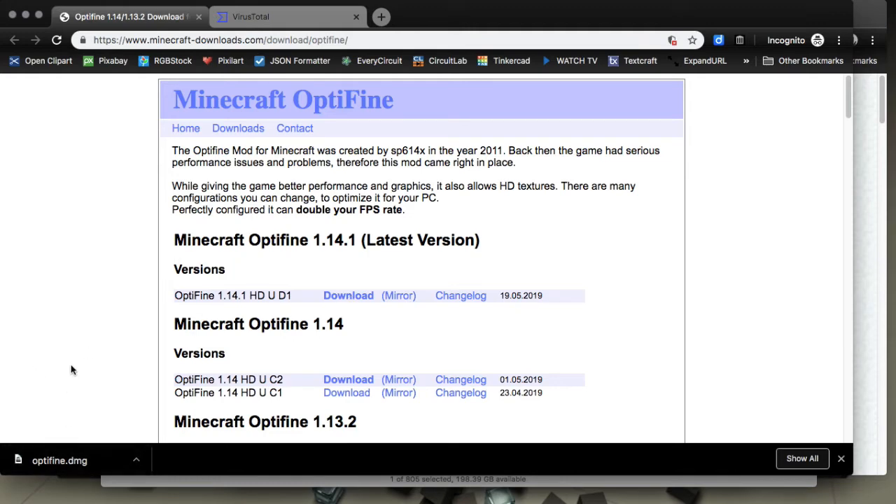
mouse_move(64, 427)
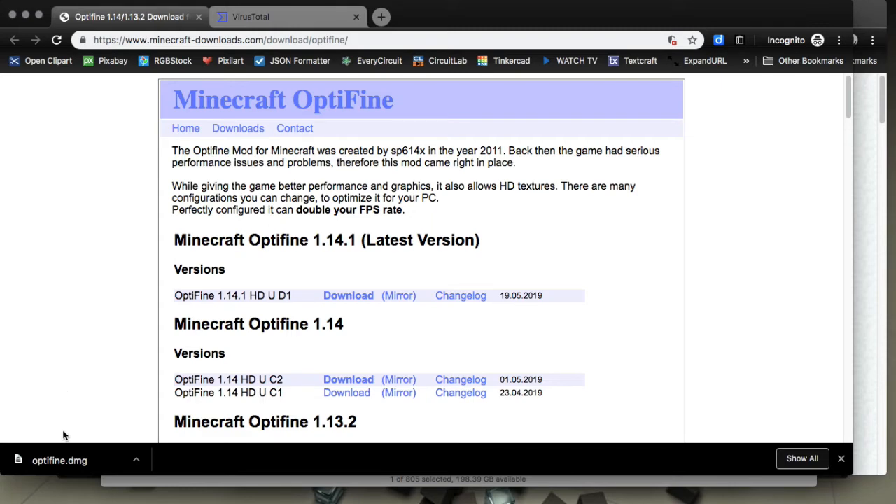
mouse_move(62, 465)
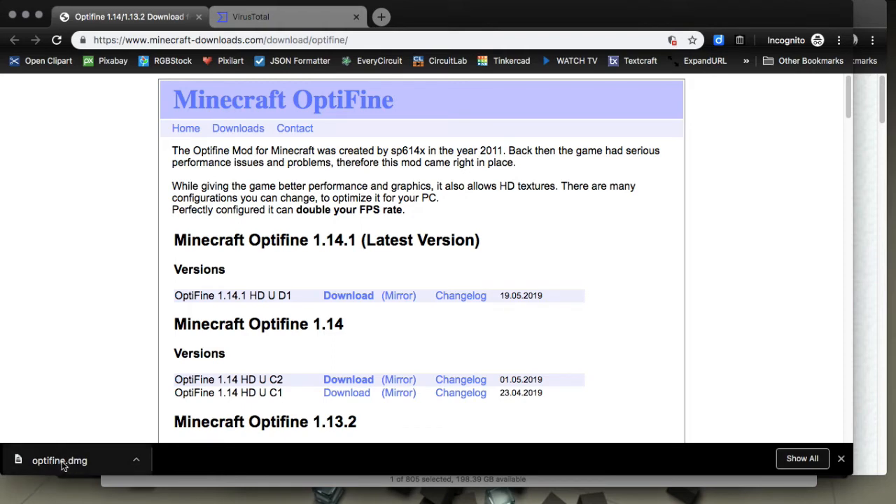
mouse_move(105, 332)
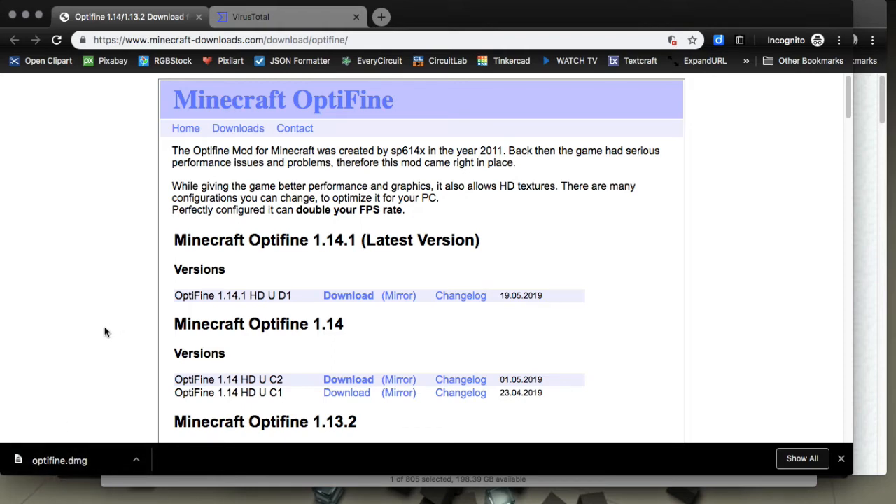
mouse_move(255, 57)
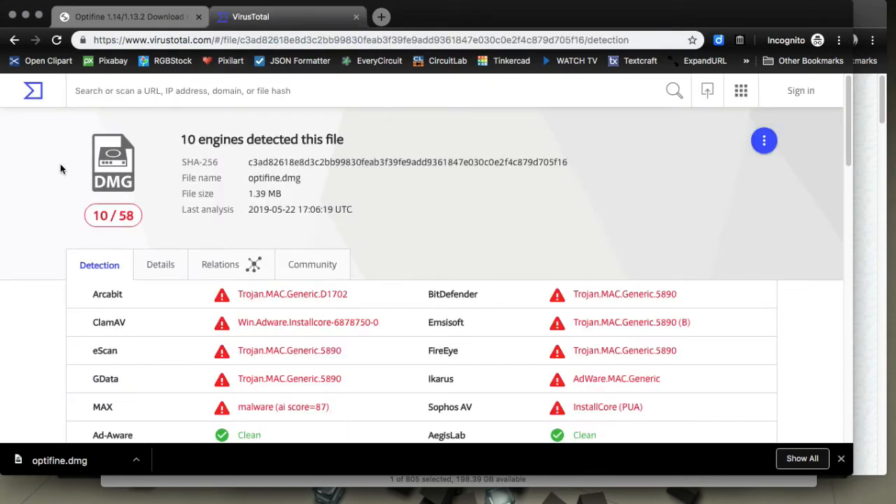
mouse_move(196, 52)
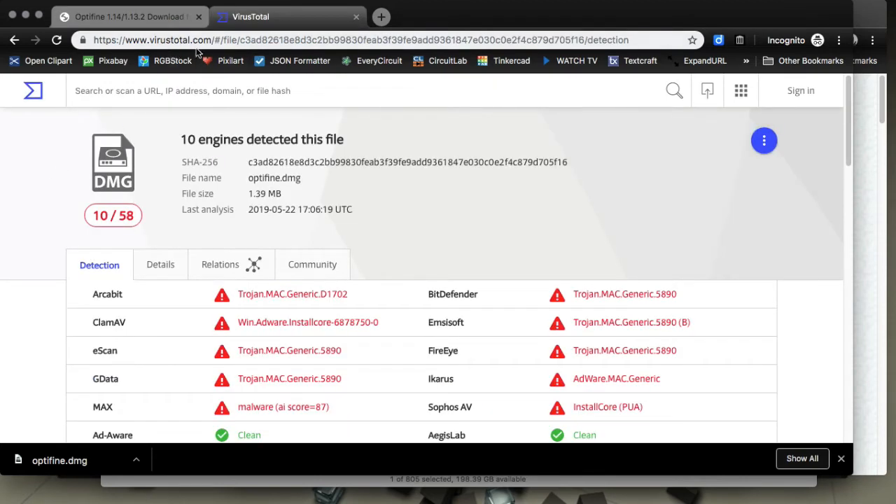
mouse_move(39, 240)
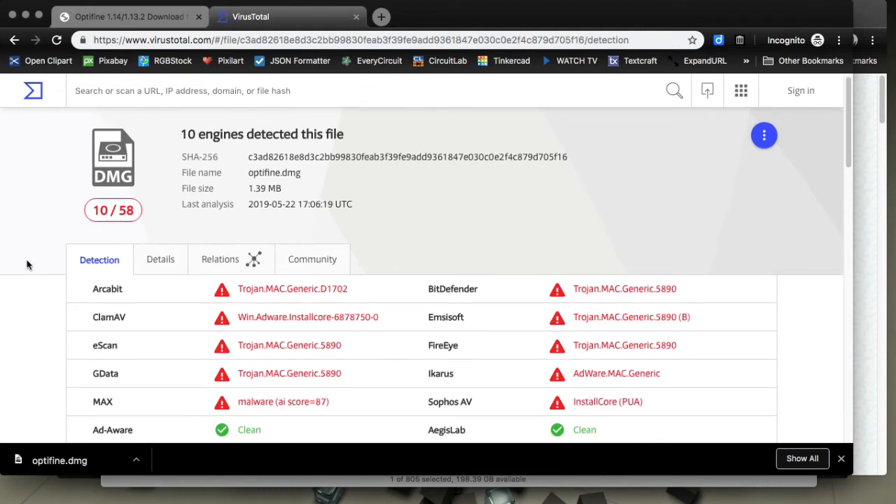
- Review the VirusTotal engines flagging optifine.dmg, then return to the minecraft-downloads OptiFine page
scroll("down", 3)
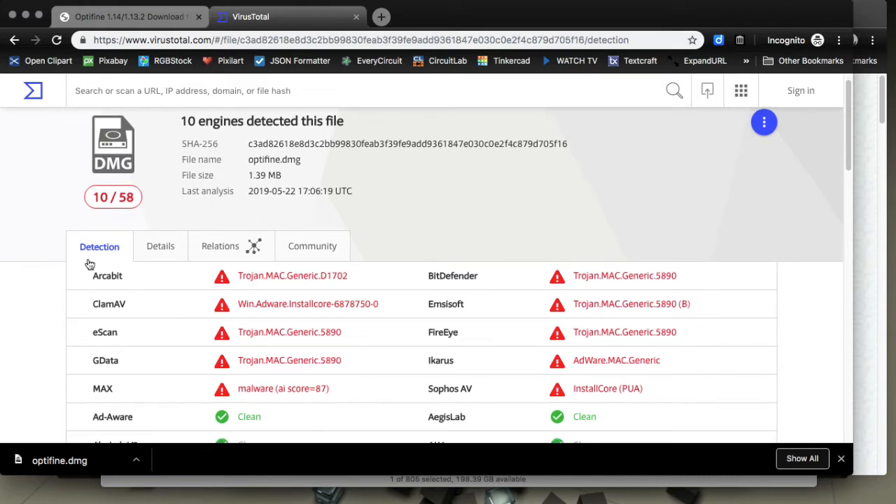
mouse_move(241, 318)
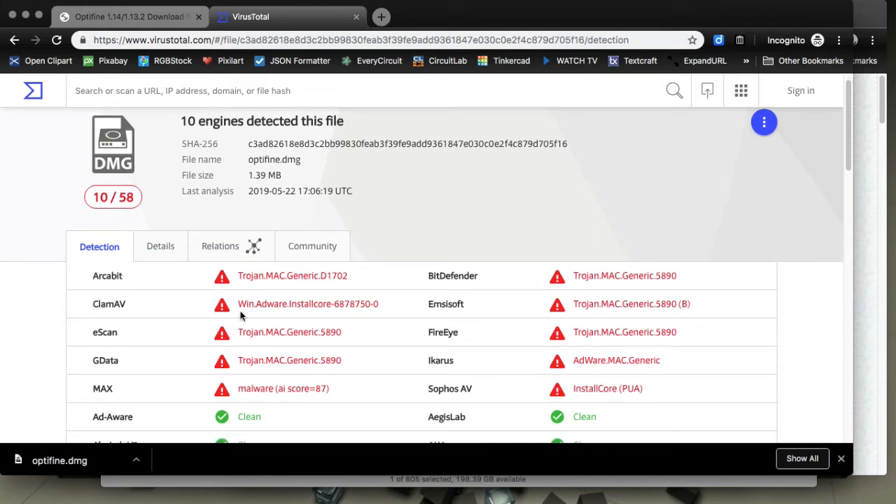
mouse_move(455, 311)
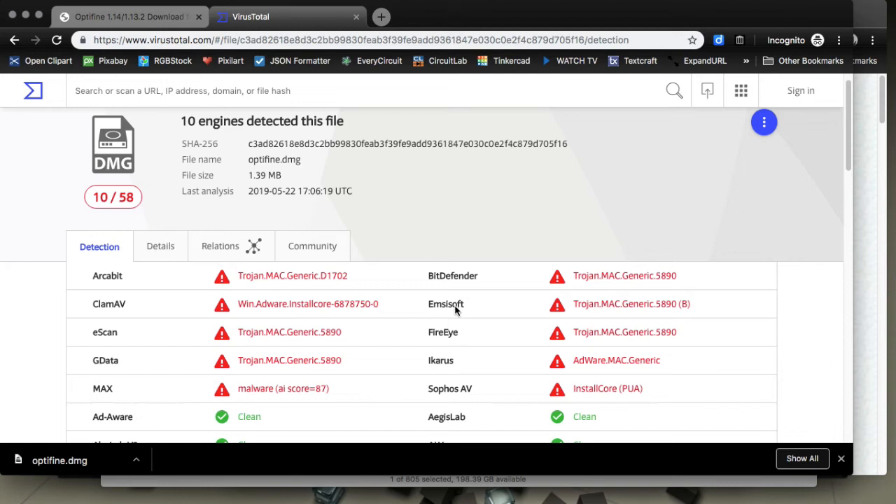
mouse_move(179, 371)
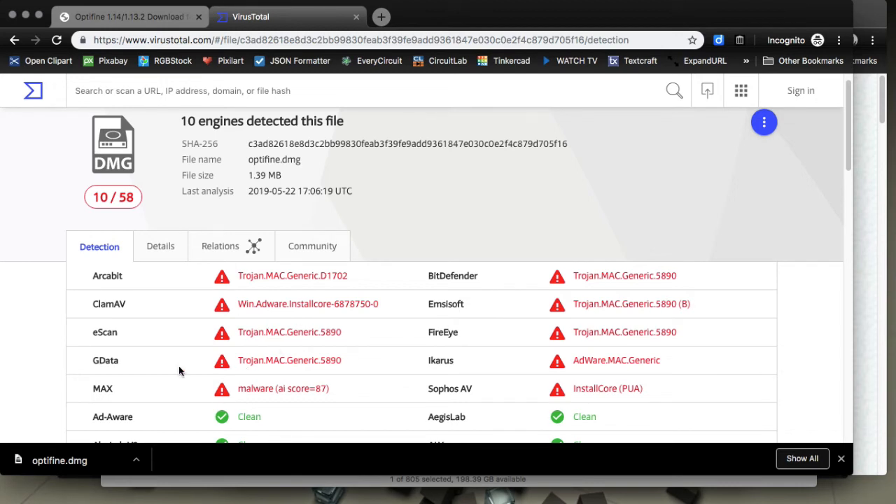
mouse_move(49, 362)
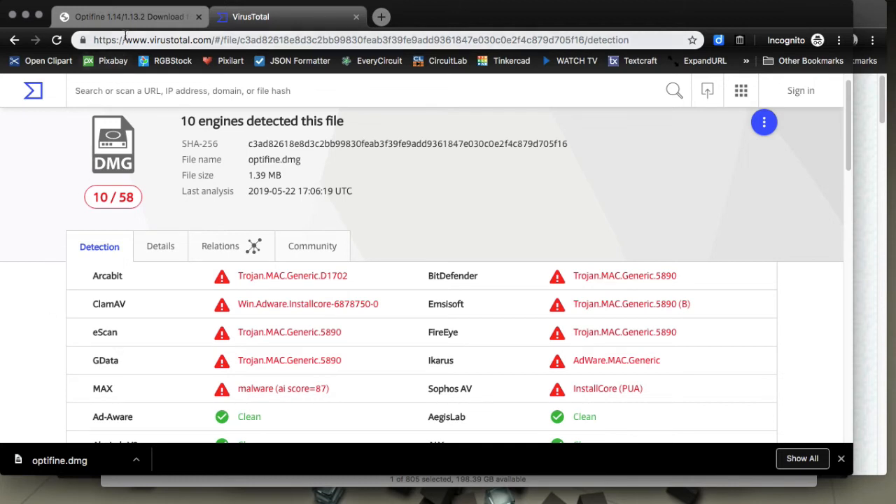
left_click(129, 16)
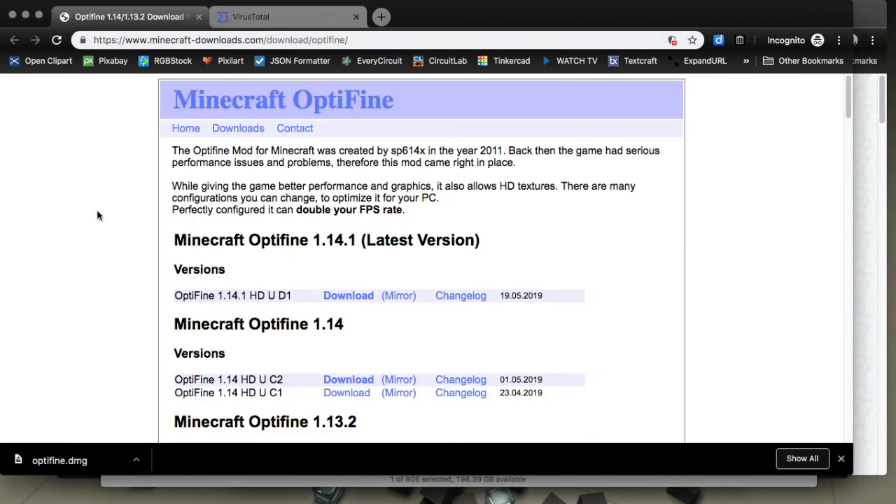
mouse_move(58, 430)
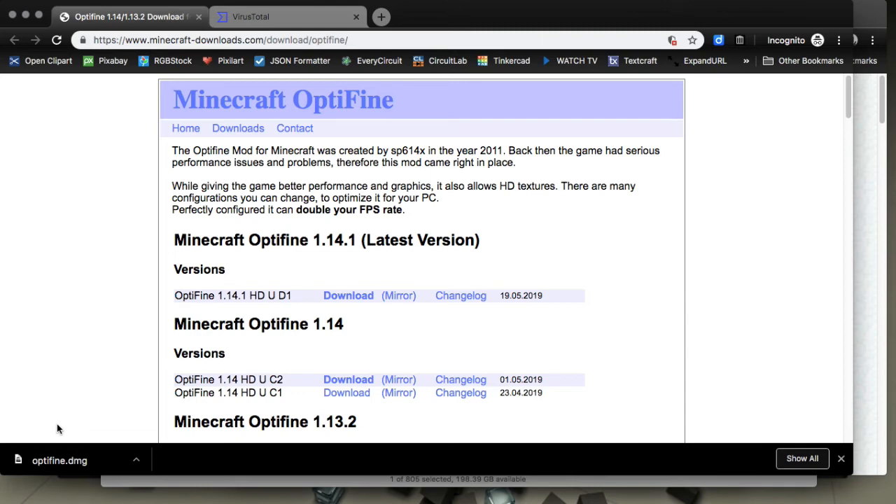
mouse_move(59, 410)
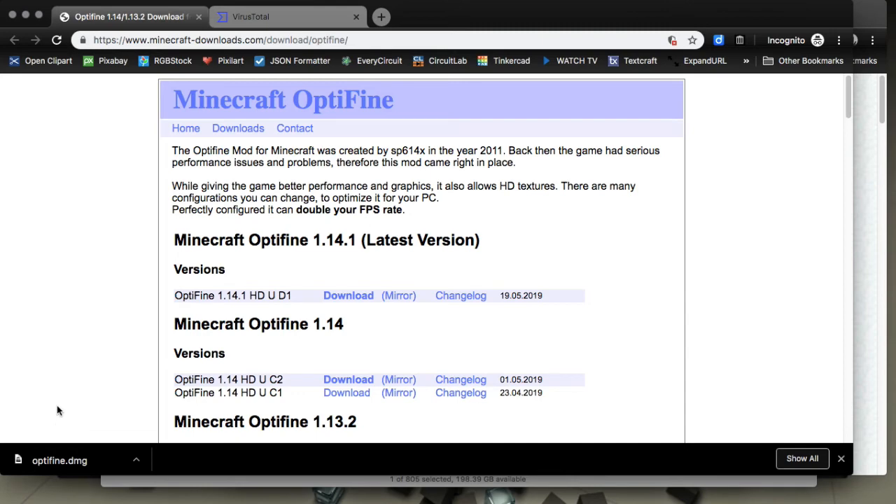
mouse_move(592, 145)
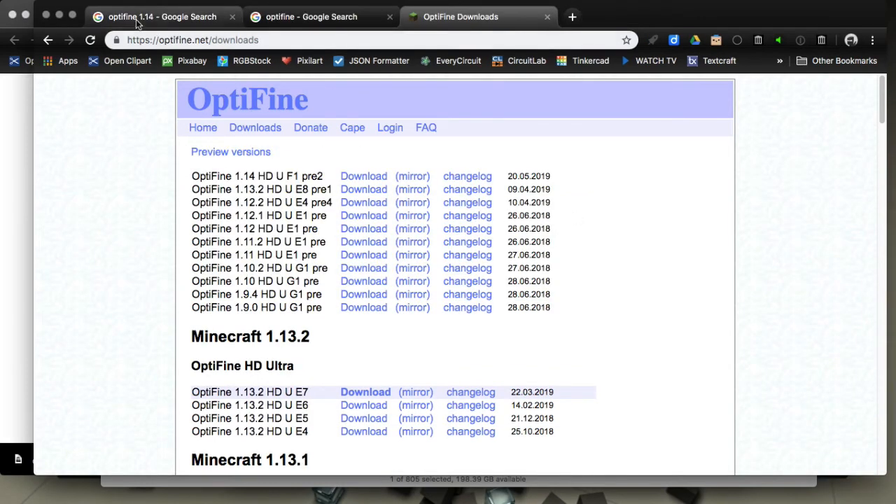
- Switch to the 'optifine 1.14 - Google Search' tab showing the minecraft-downloads result
left_click(161, 16)
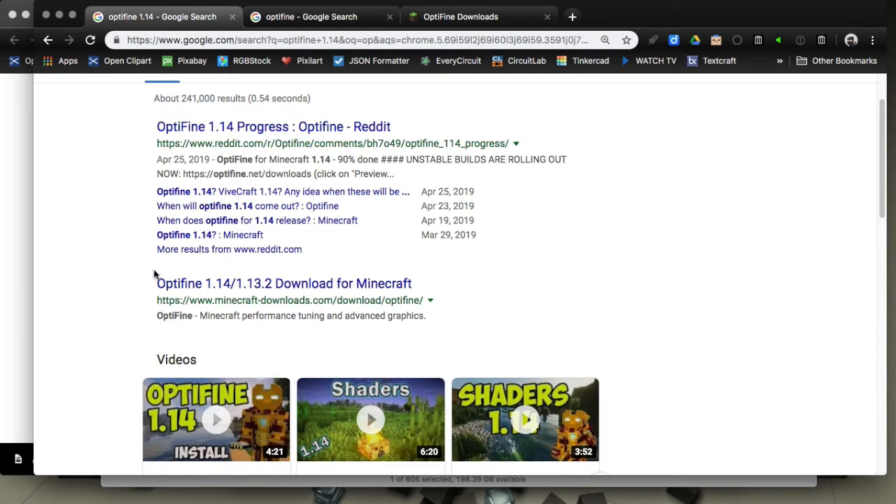
mouse_move(221, 294)
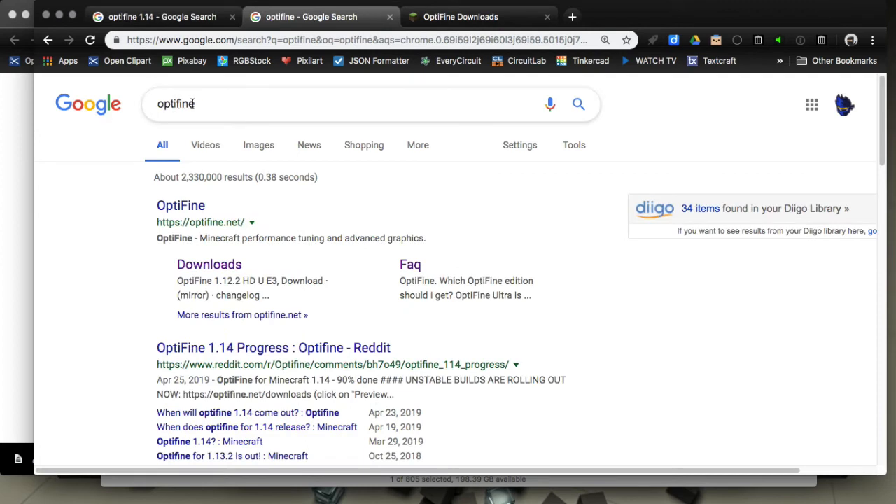
mouse_move(181, 205)
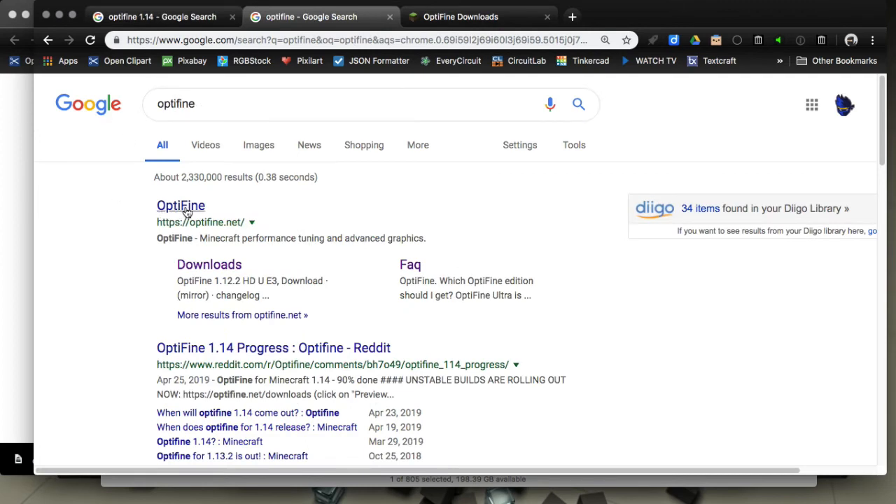
mouse_move(515, 276)
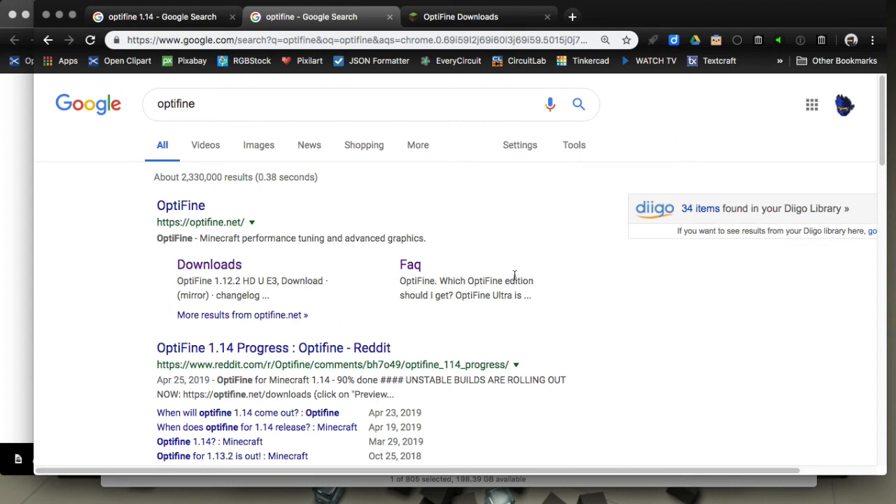
mouse_move(75, 262)
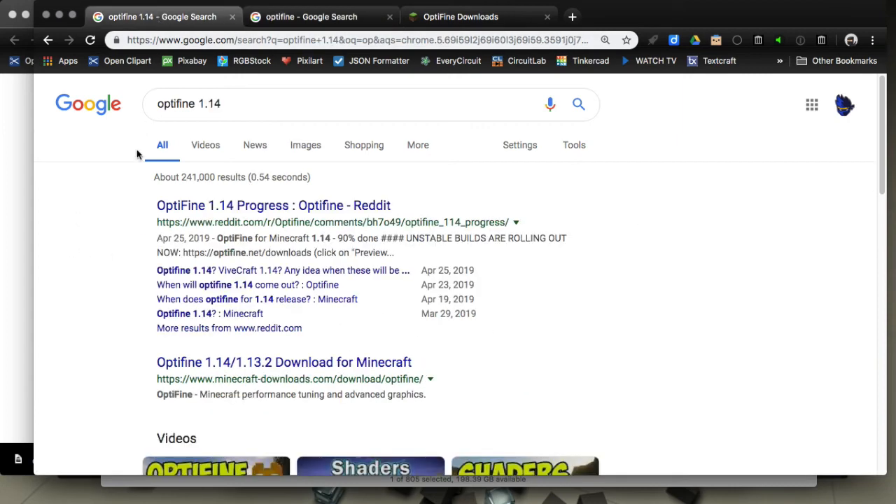
mouse_move(129, 384)
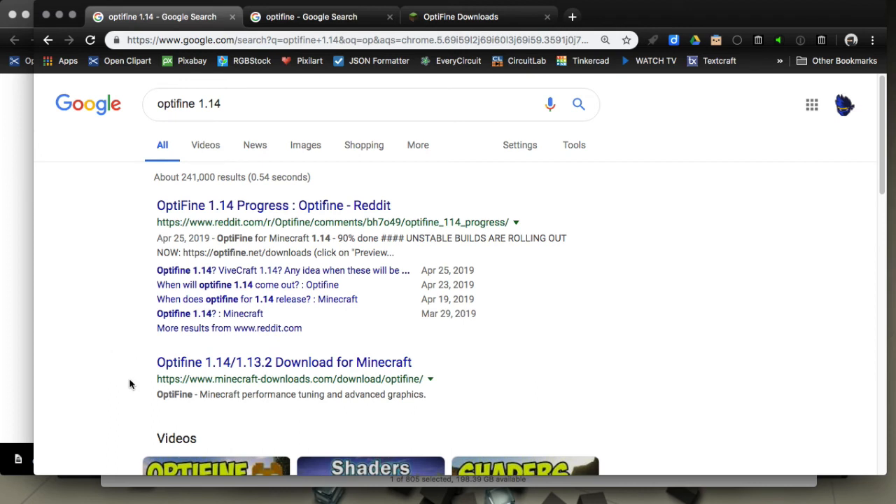
mouse_move(128, 374)
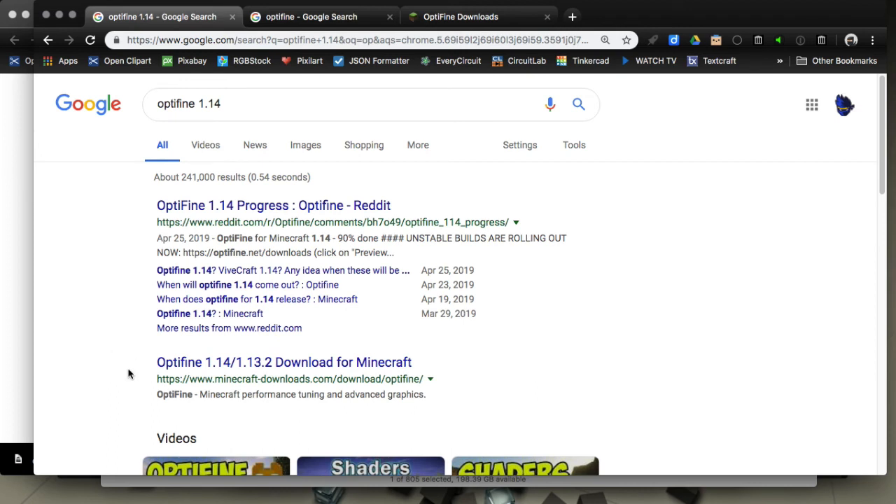
mouse_move(124, 348)
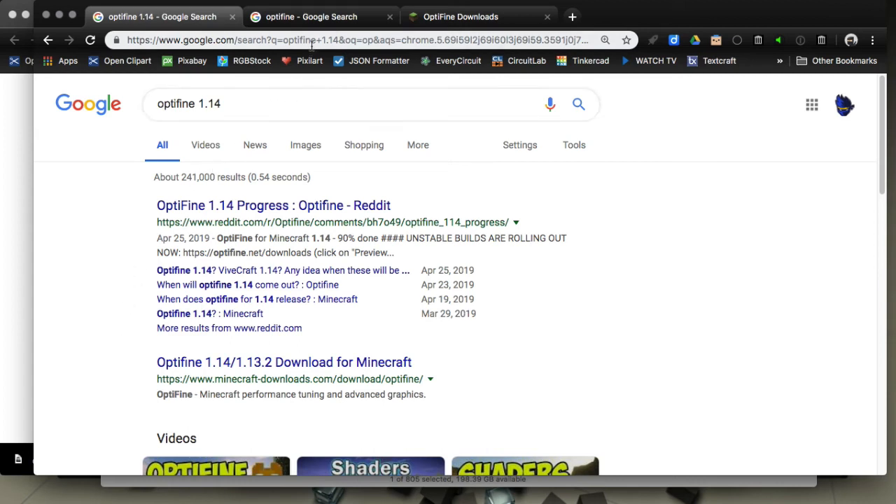
- Switch to the plain 'optifine' Google results, where optifine.net is listed first
left_click(312, 17)
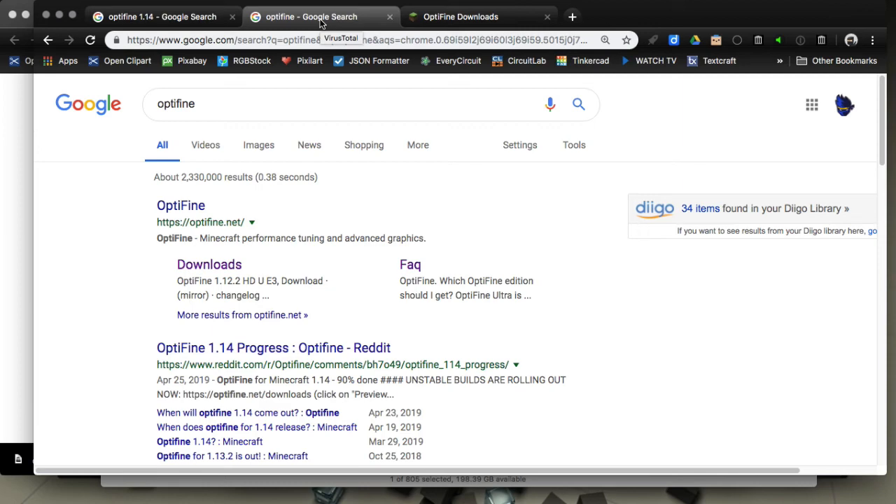
- Switch to the 'OptiFine Downloads' tab listing OptiFine 1.14 HD U F1 pre2
left_click(460, 16)
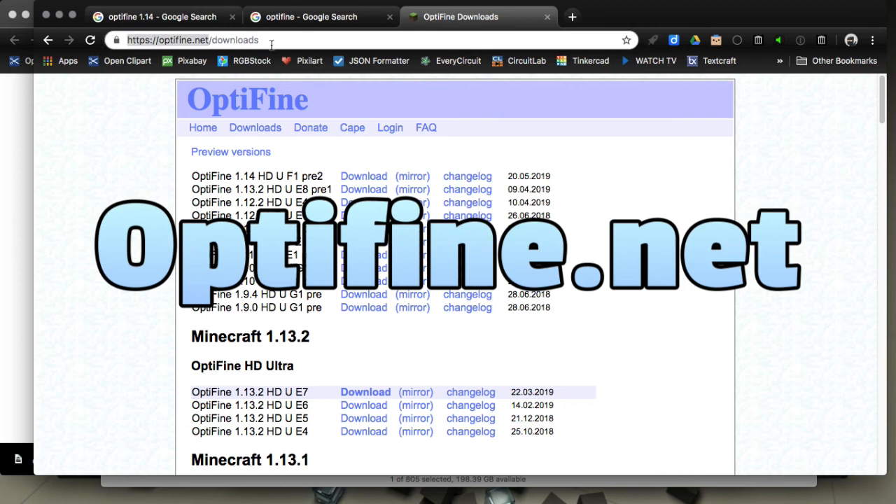
mouse_move(87, 195)
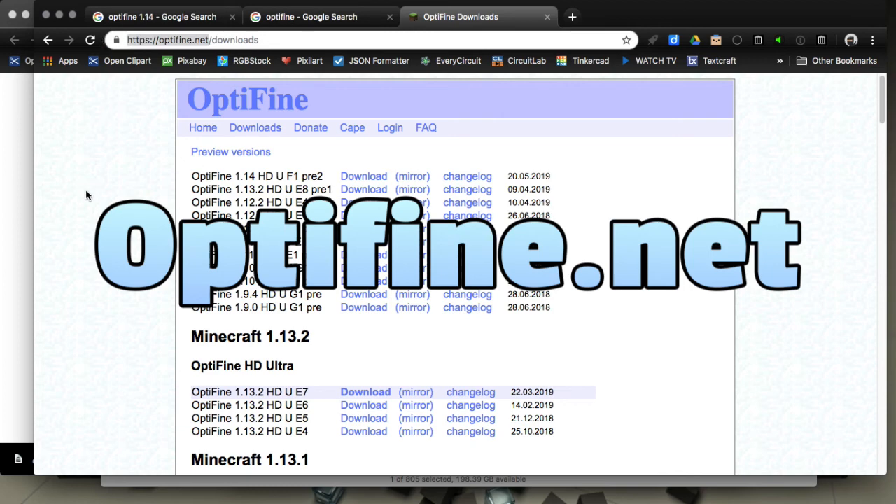